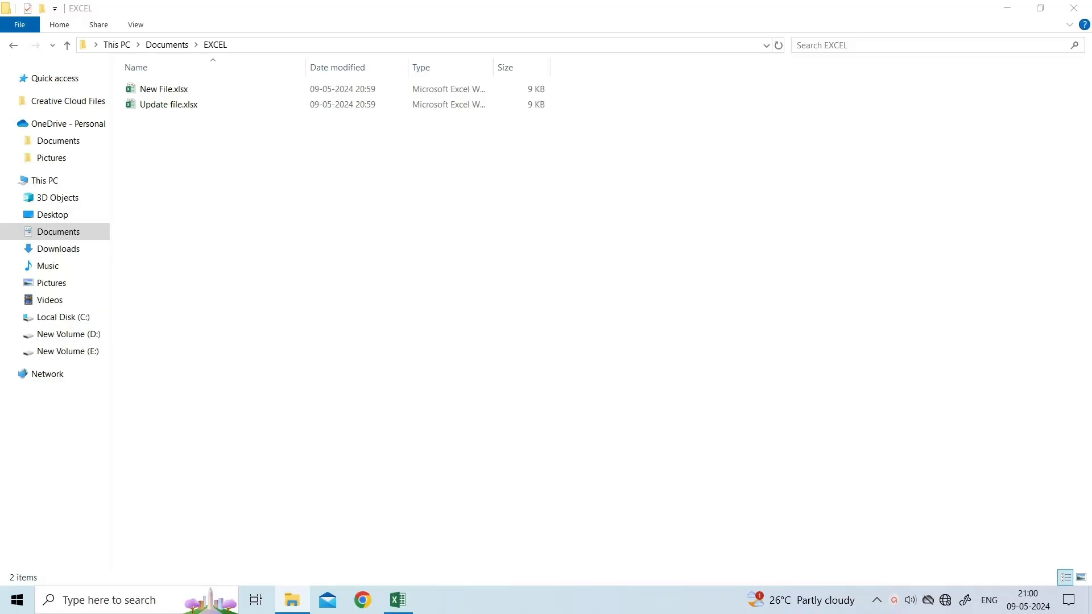
Step: Rename the New File workbook in the EXCEL folder to Sales.xlsx
click(169, 105)
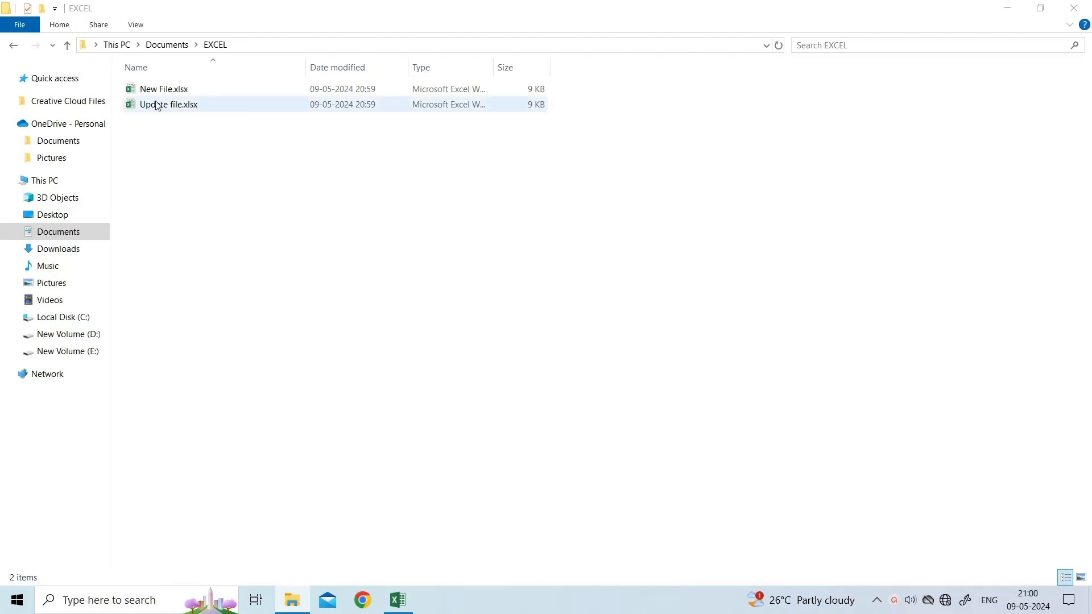
right_click(164, 89)
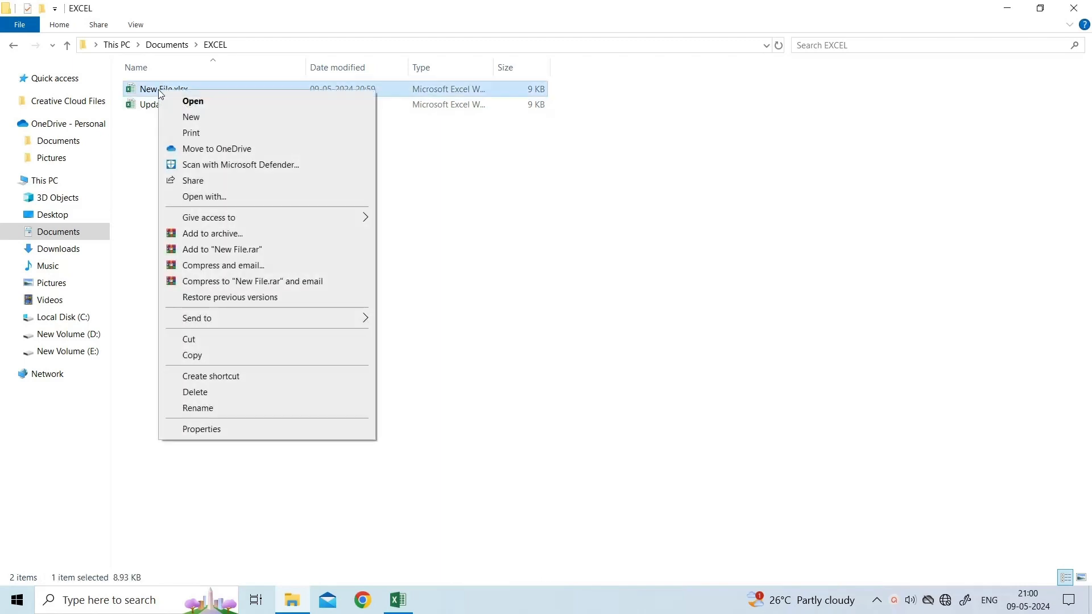
mouse_move(212, 416)
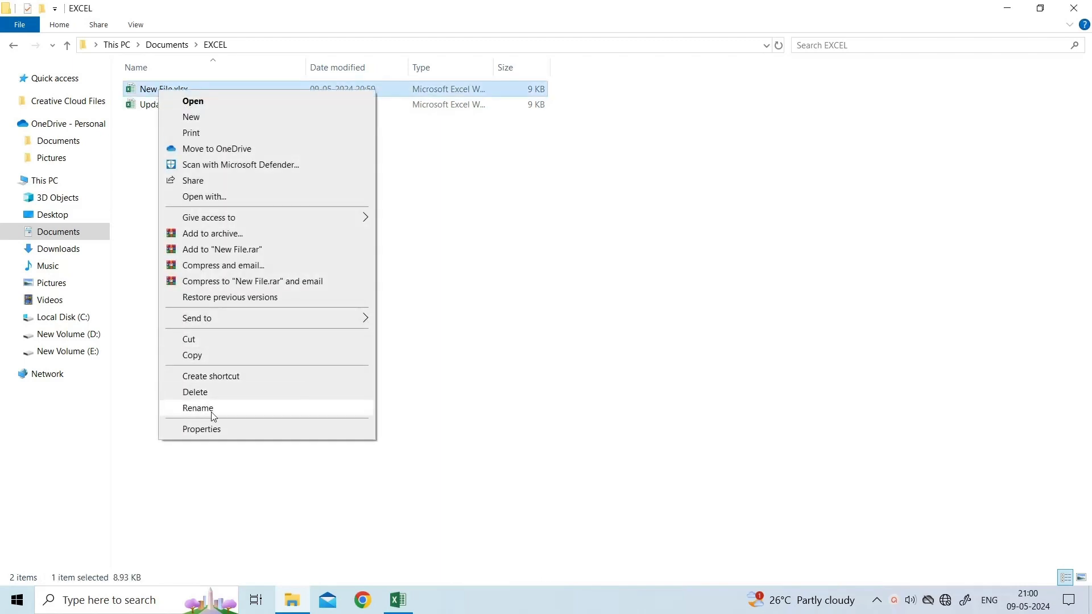
click(198, 408)
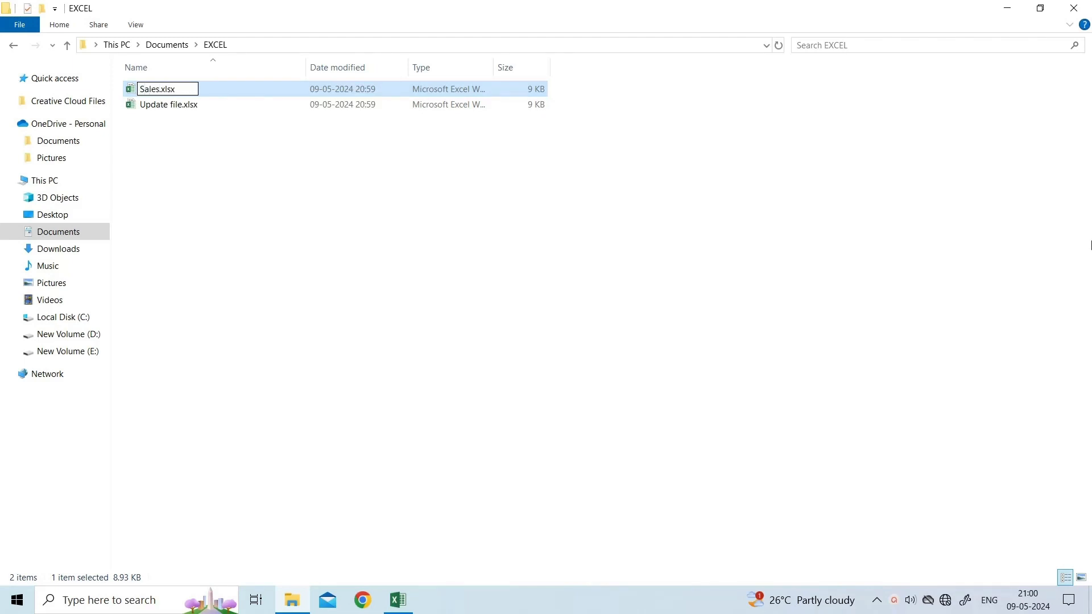
click(487, 261)
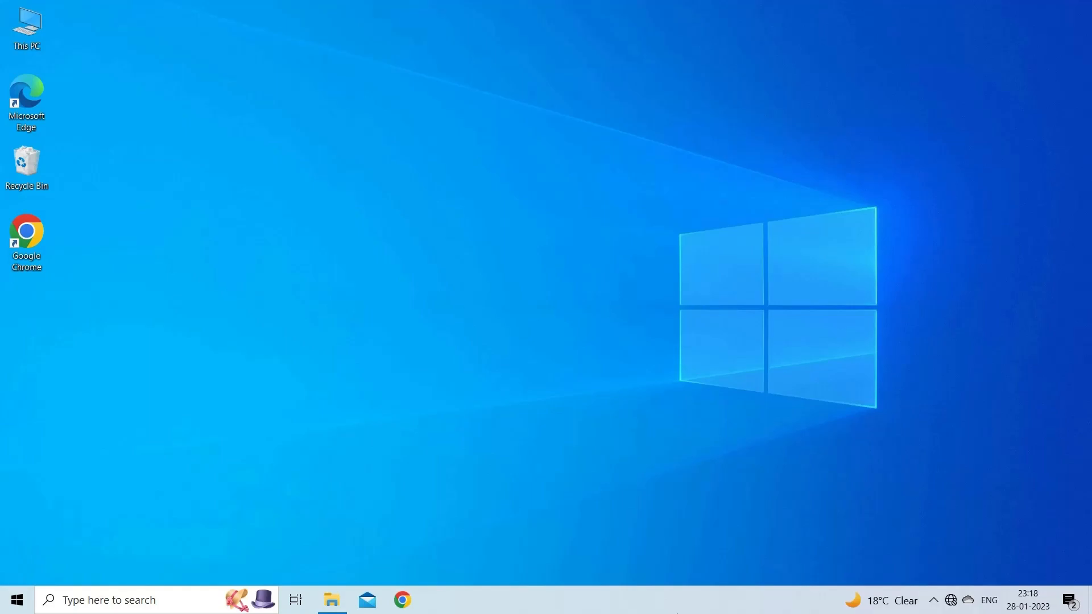
Step: Open the Save As dialog for the Sales workbook via File > Save As > Browse
click(396, 599)
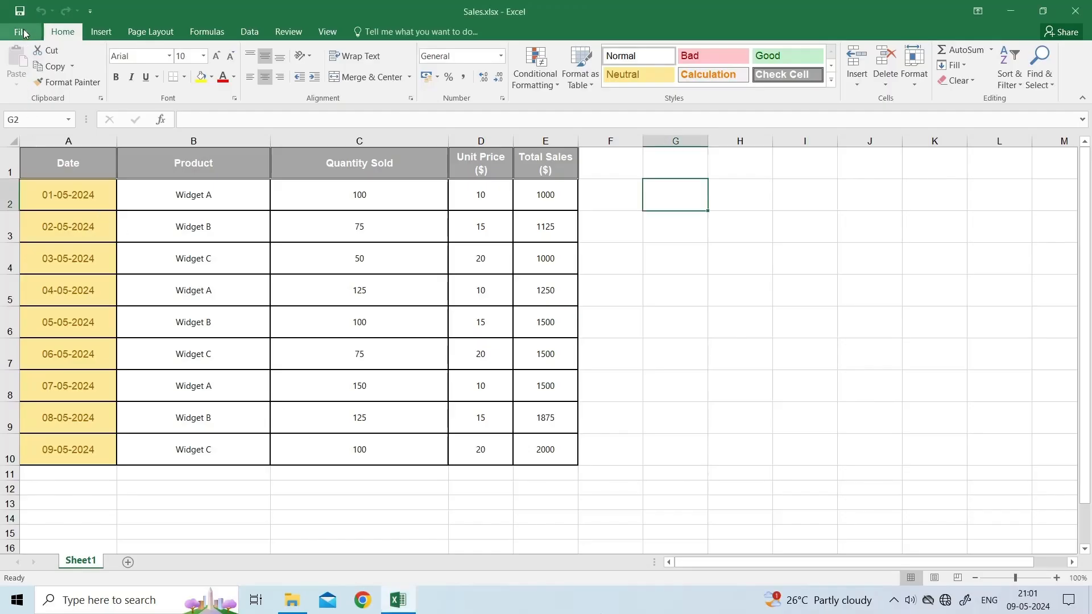
click(23, 31)
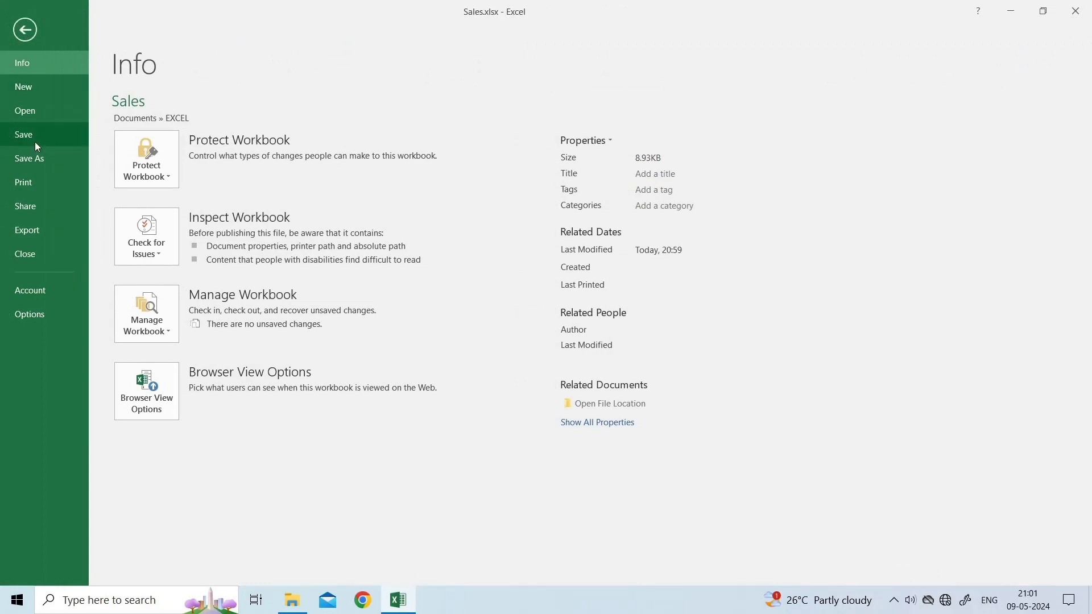
mouse_move(29, 158)
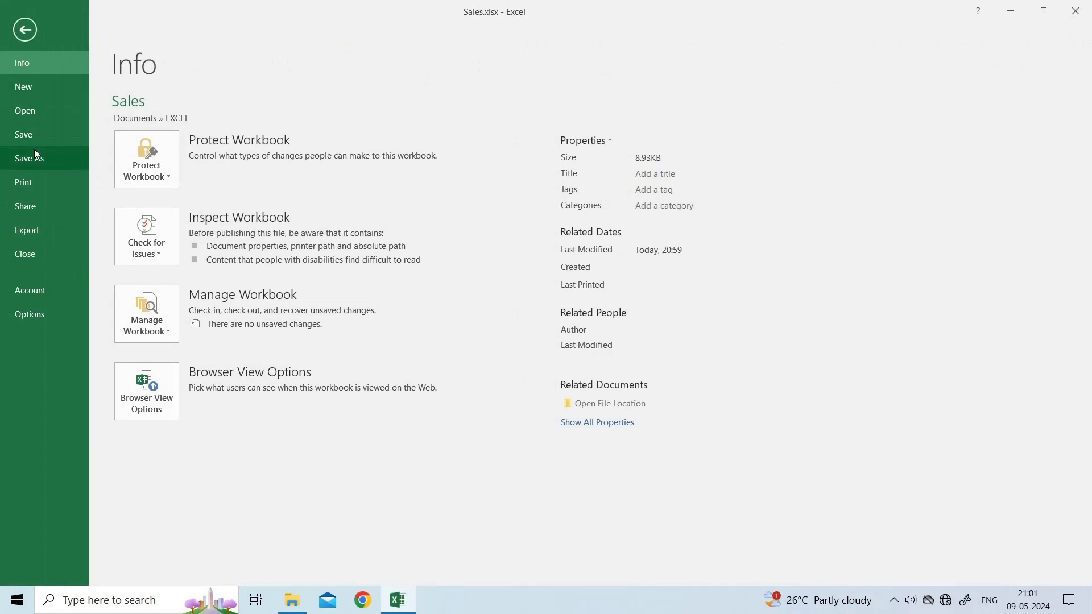
click(29, 158)
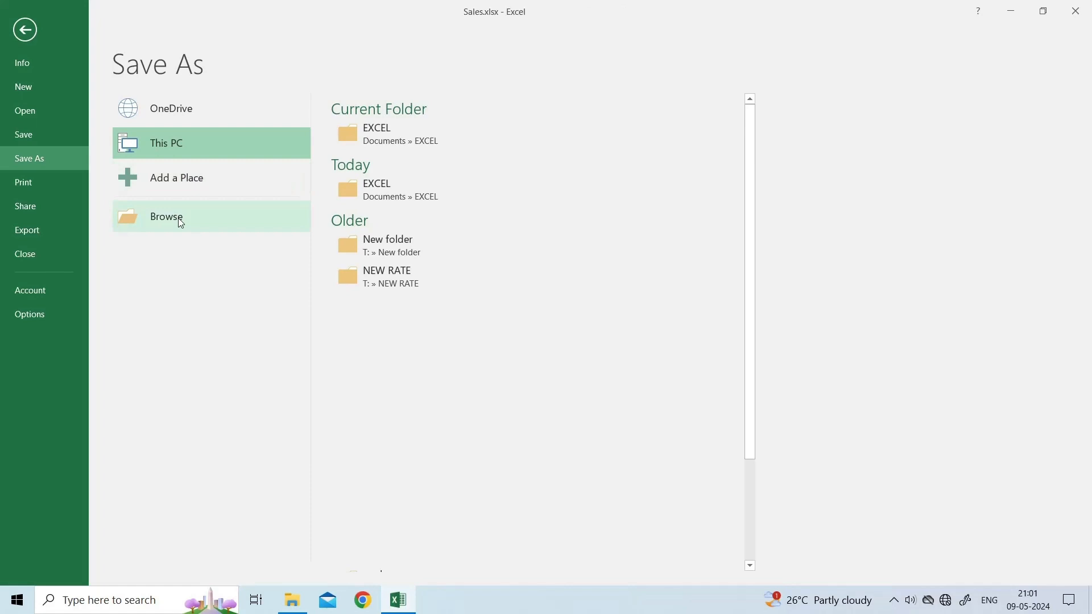
click(165, 216)
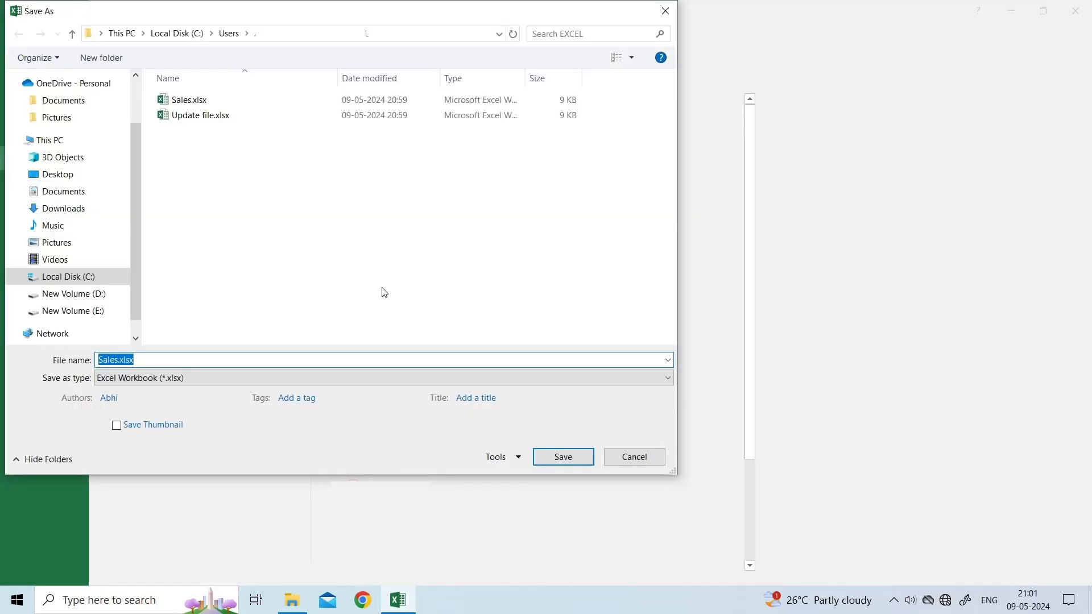
mouse_move(502, 457)
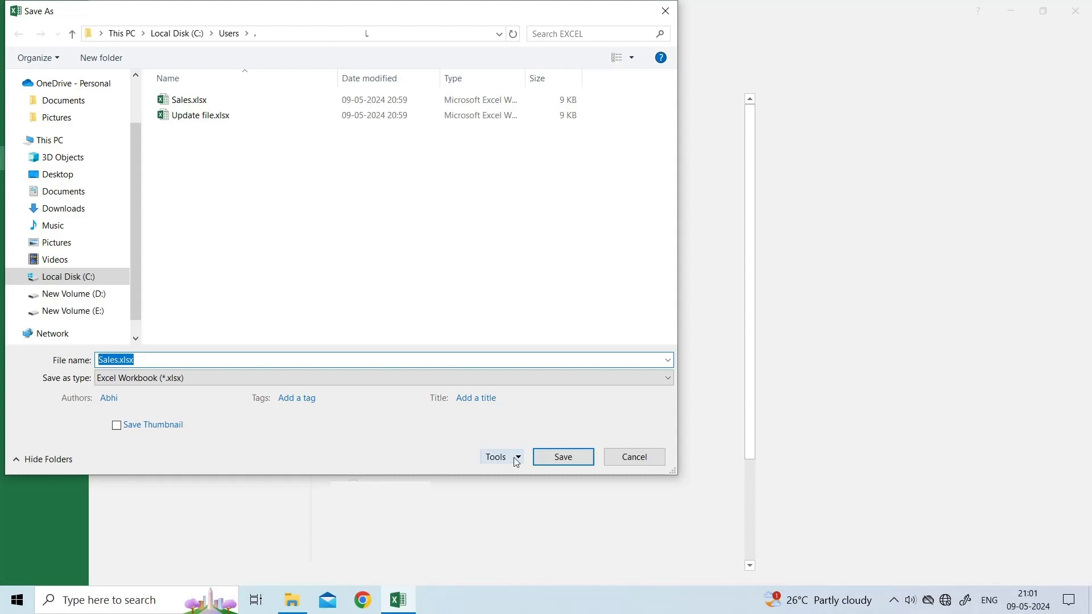
Step: Turn on Read-only recommended in General Options, then return to the EXCEL folder in File Explorer
click(498, 456)
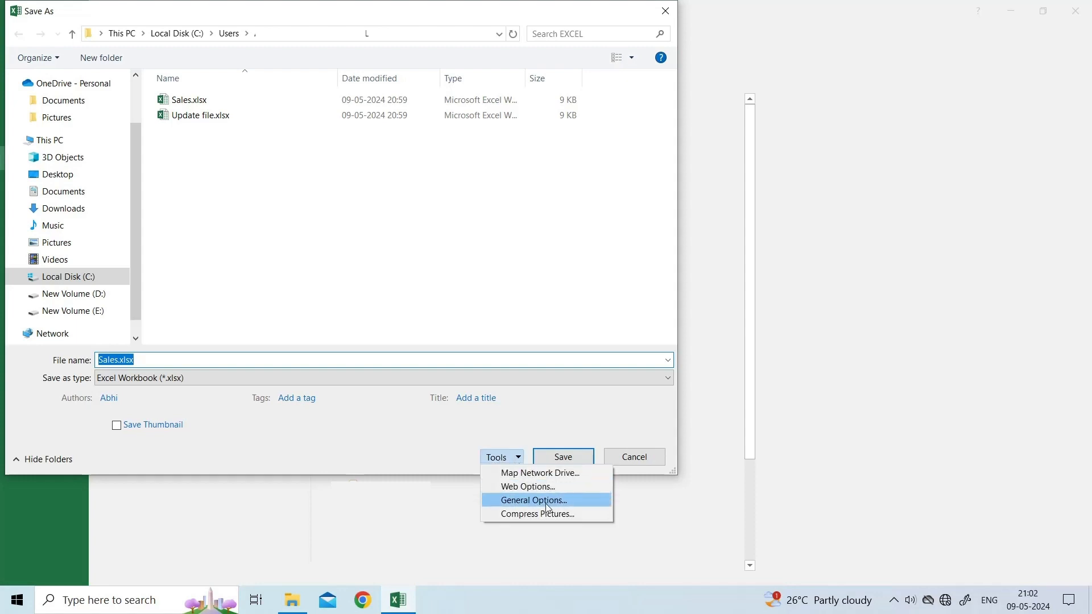
click(533, 500)
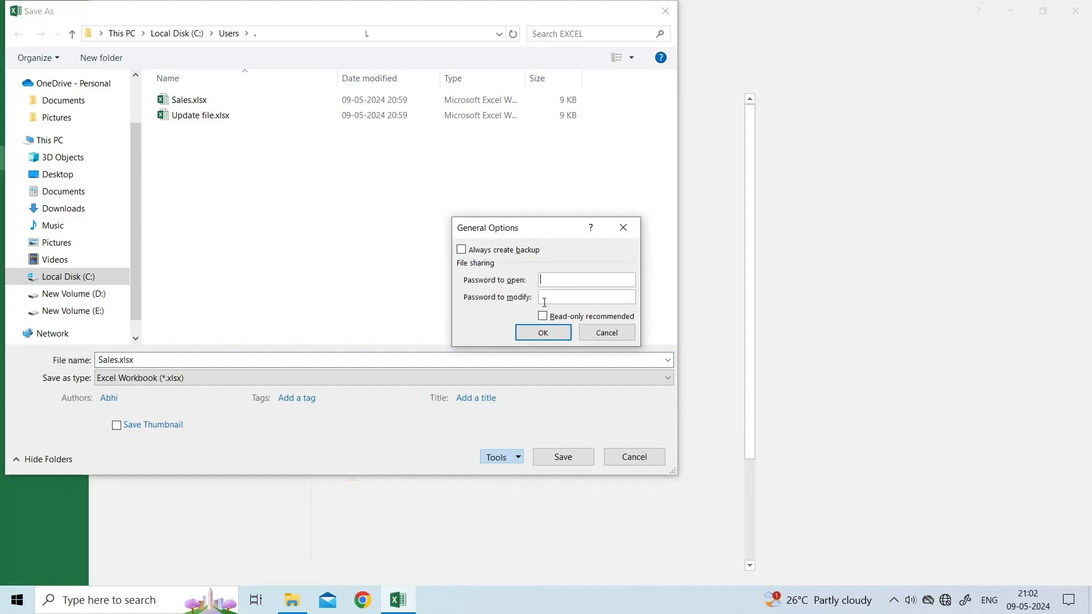
click(543, 316)
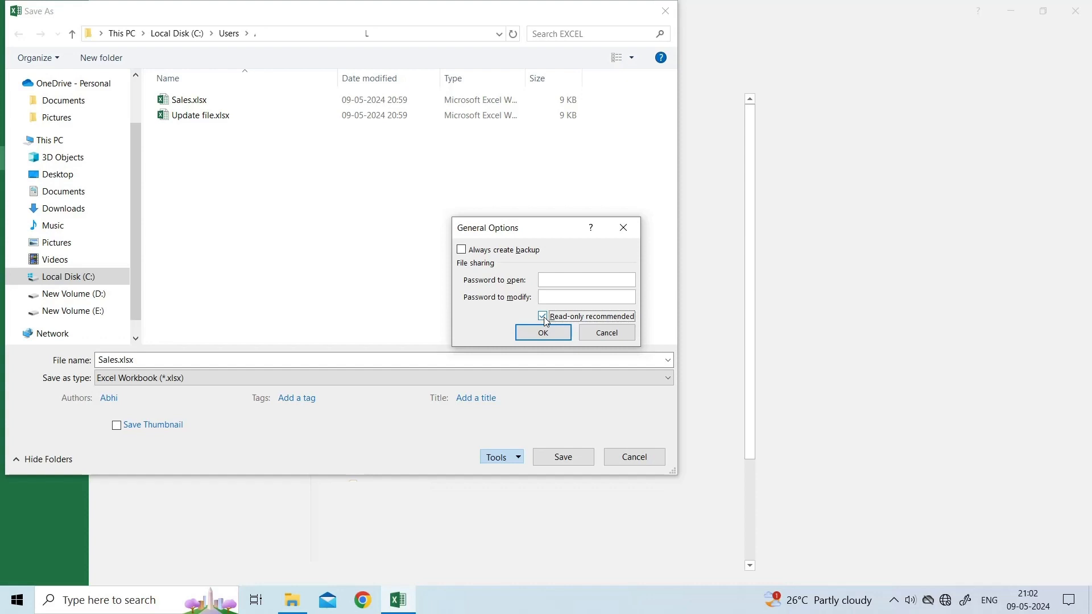
click(542, 316)
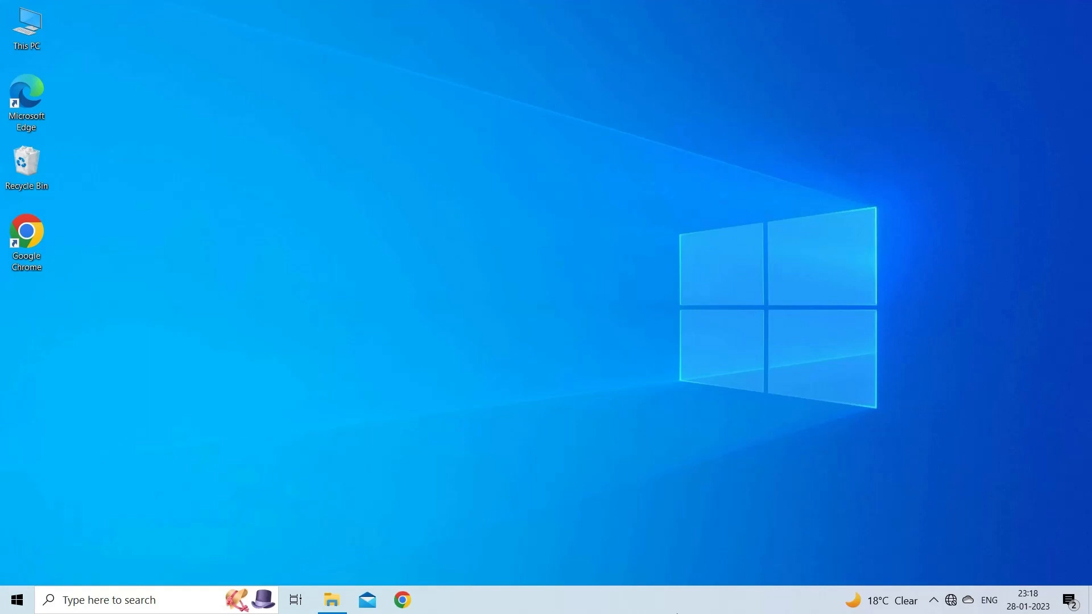
click(331, 599)
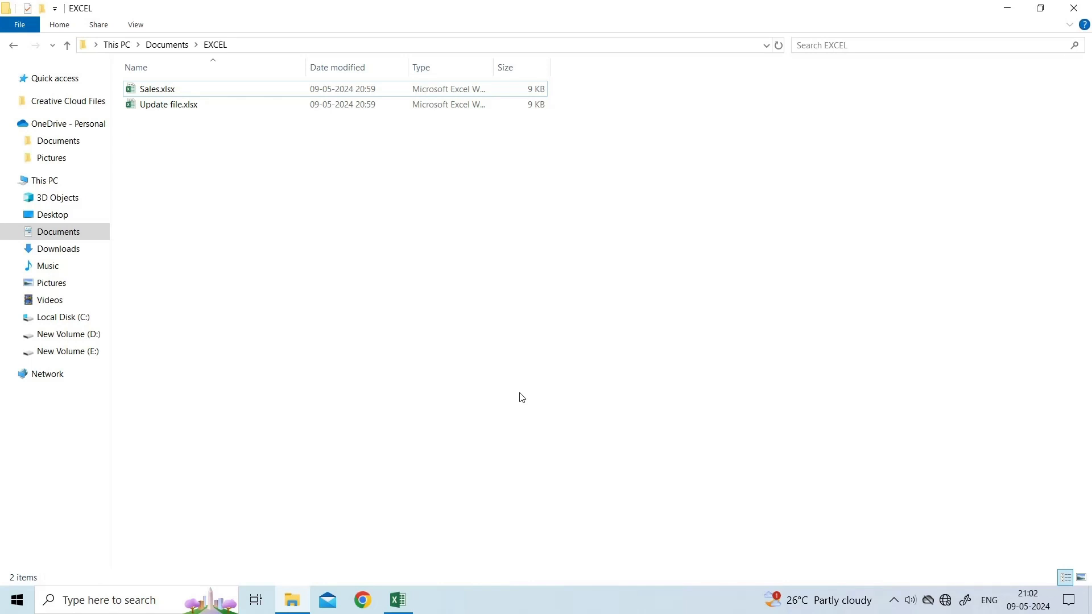
Step: Tick Unblock in Update file.xlsx's Properties on the General tab
right_click(168, 104)
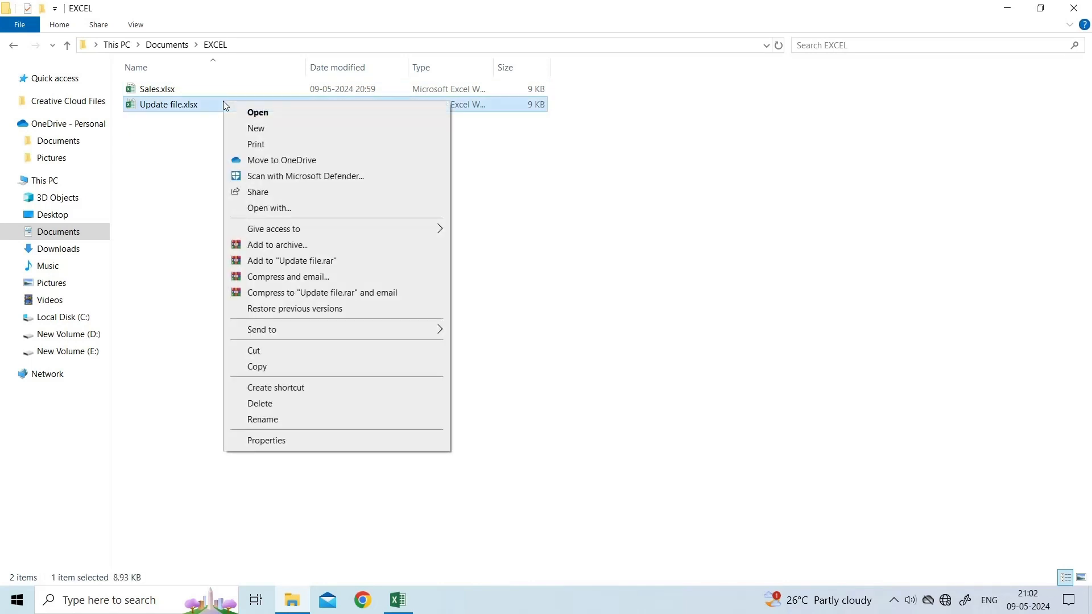
mouse_move(275, 444)
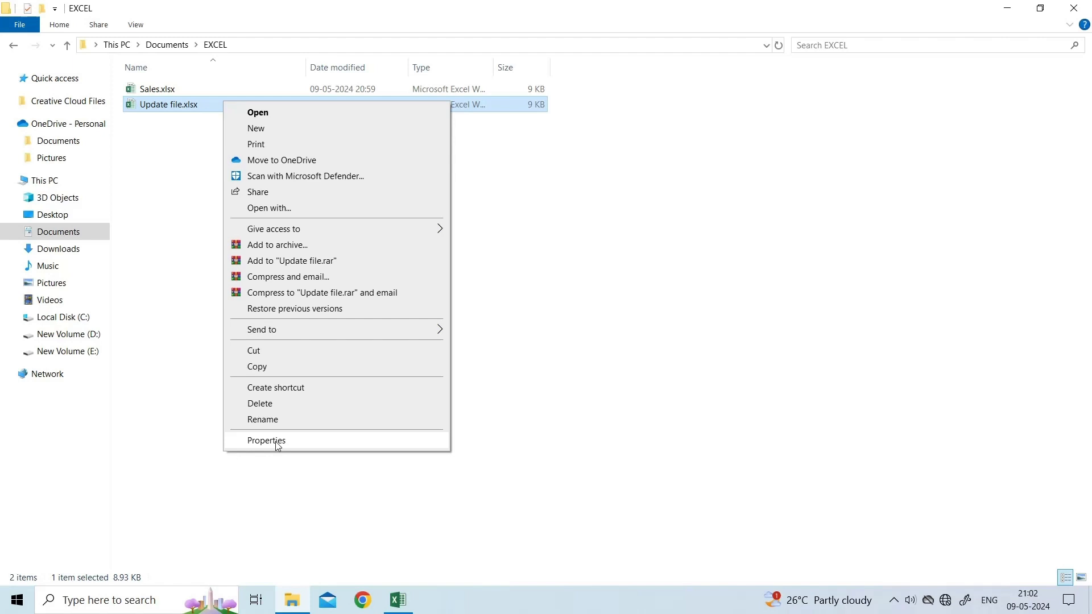
click(266, 440)
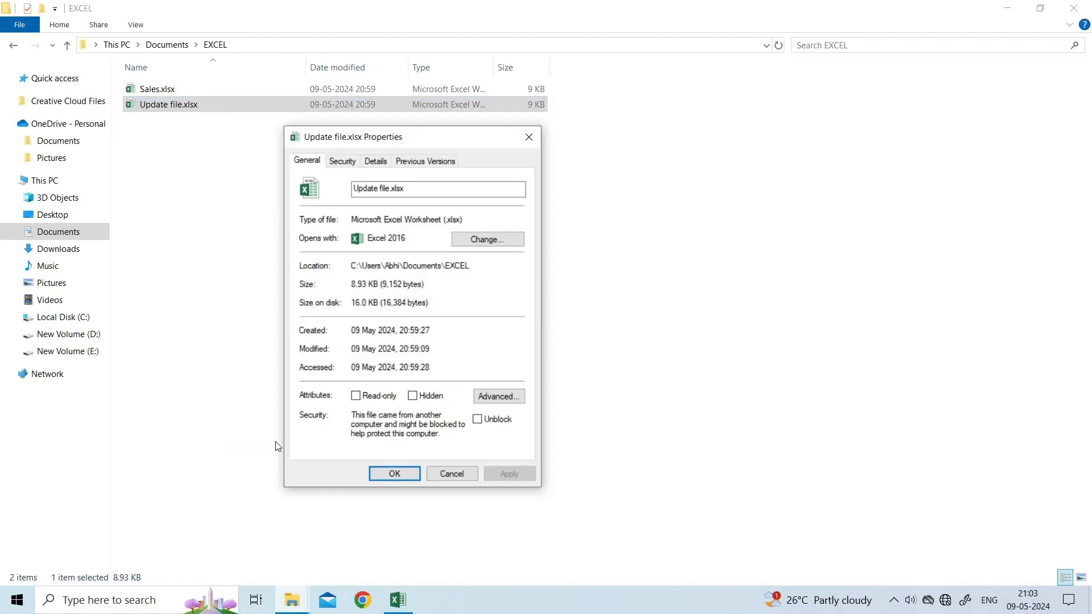
mouse_move(463, 427)
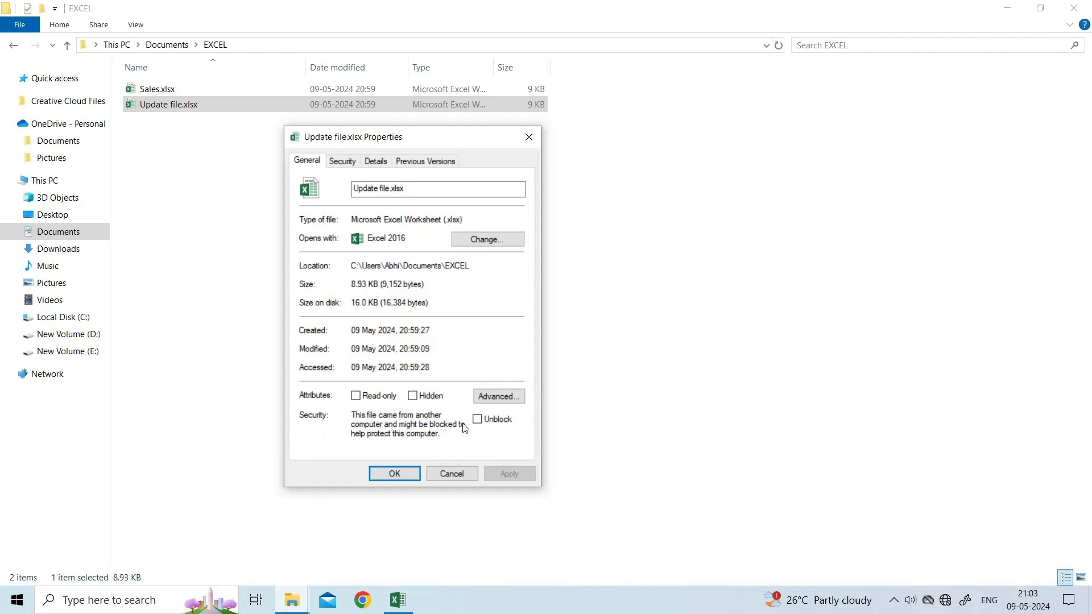
click(478, 419)
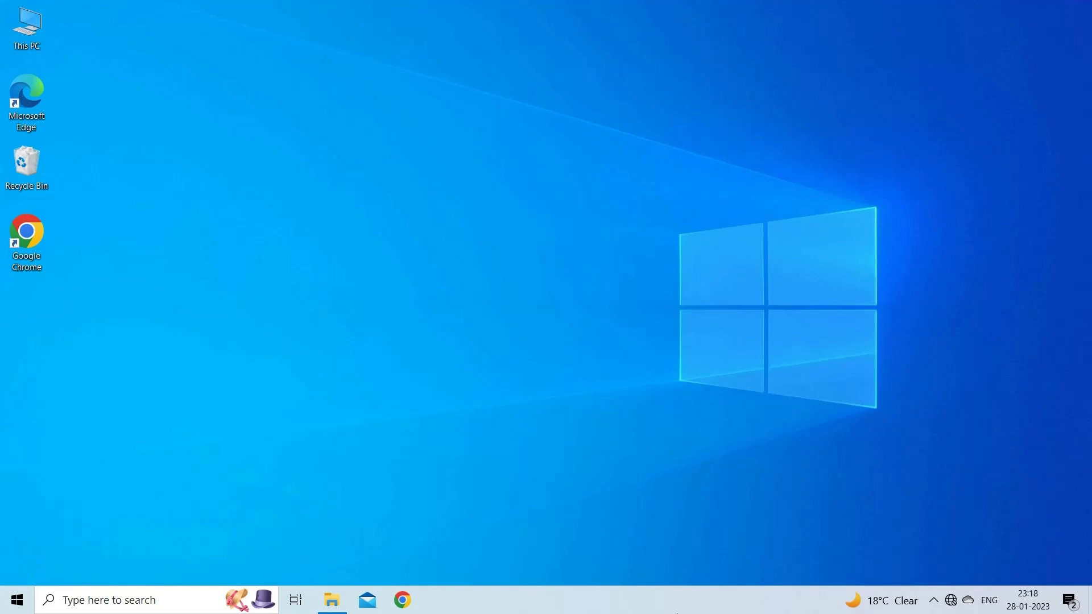
Step: Open Excel's Open dialog on the EXCEL folder via File > Open > Browse
click(397, 599)
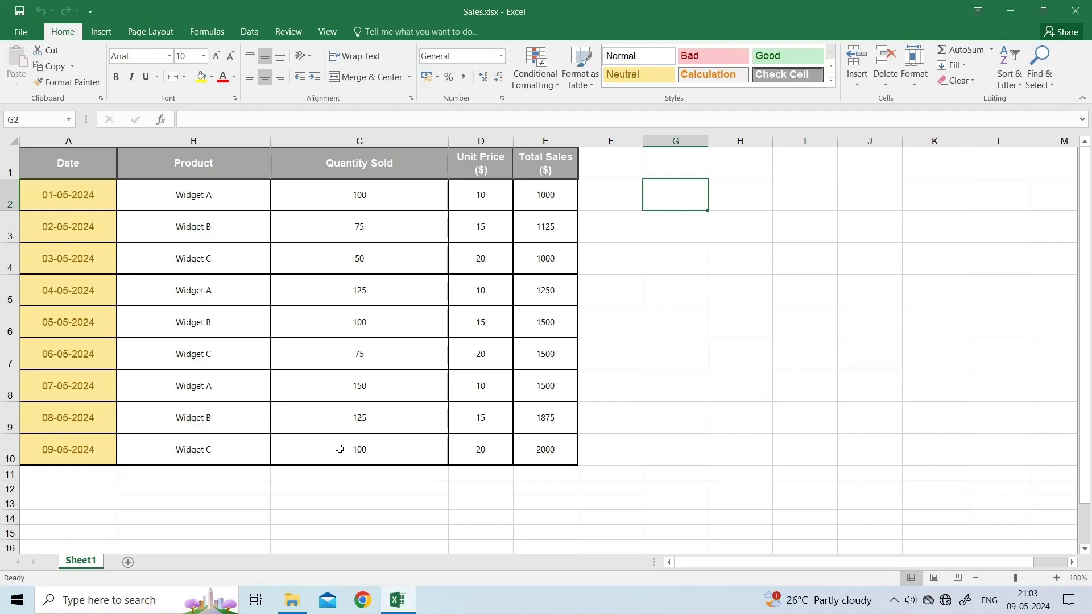
click(67, 140)
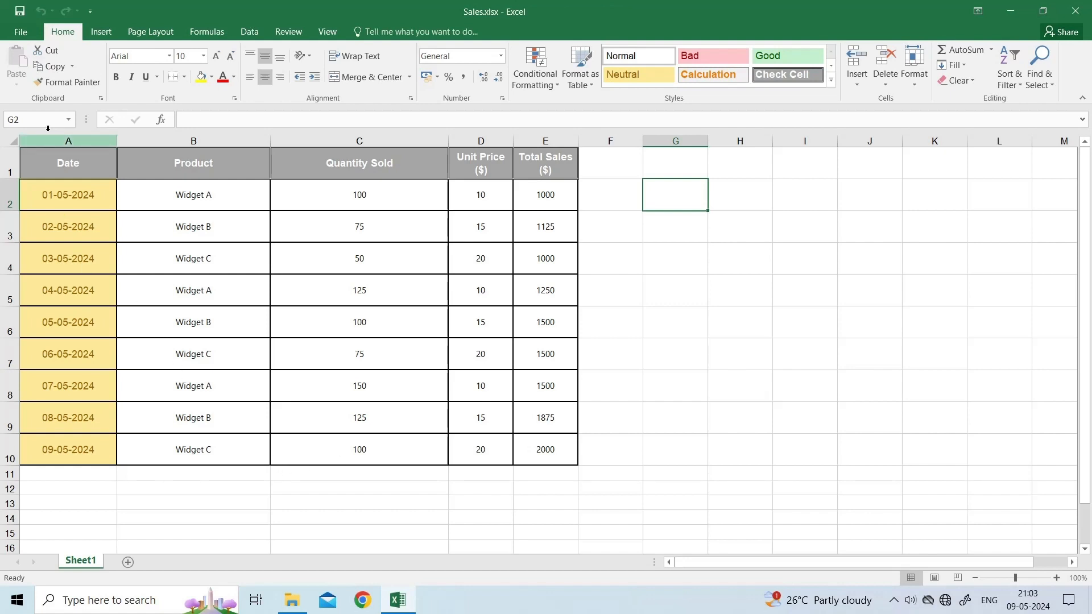
click(20, 32)
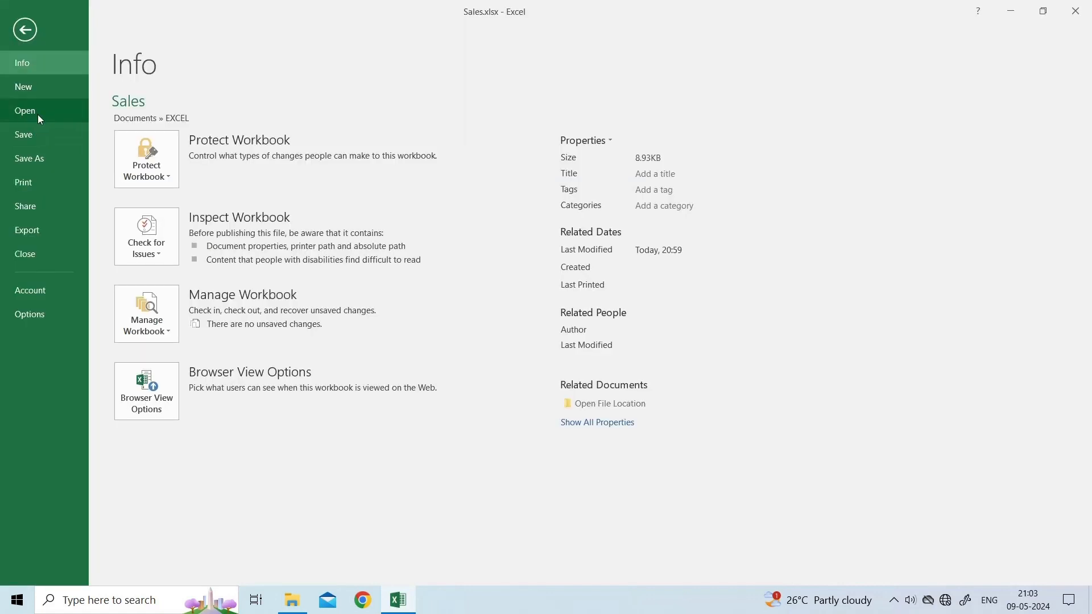
click(25, 110)
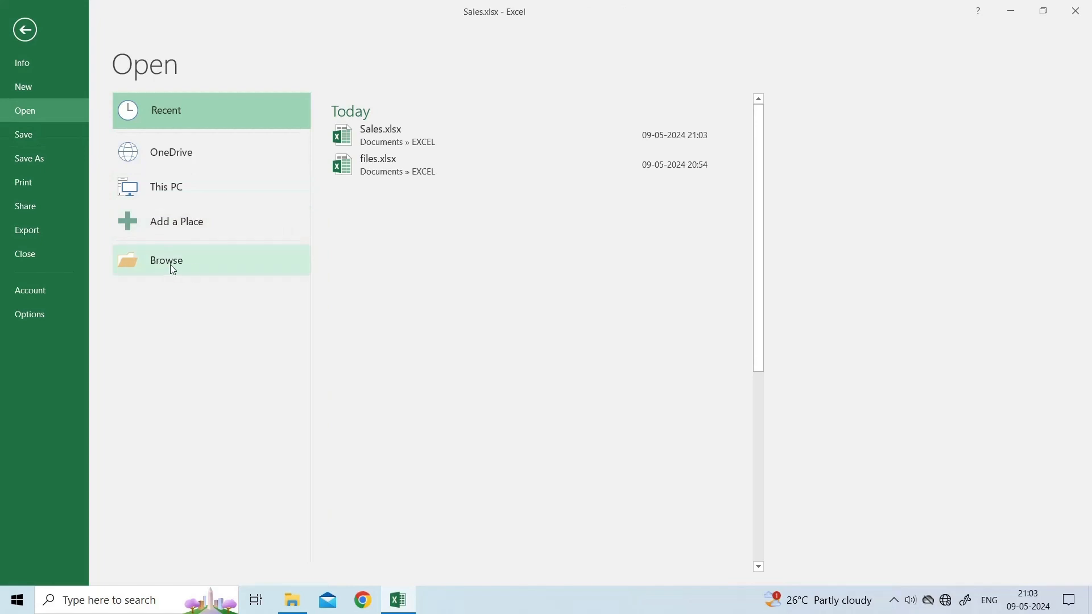
click(165, 260)
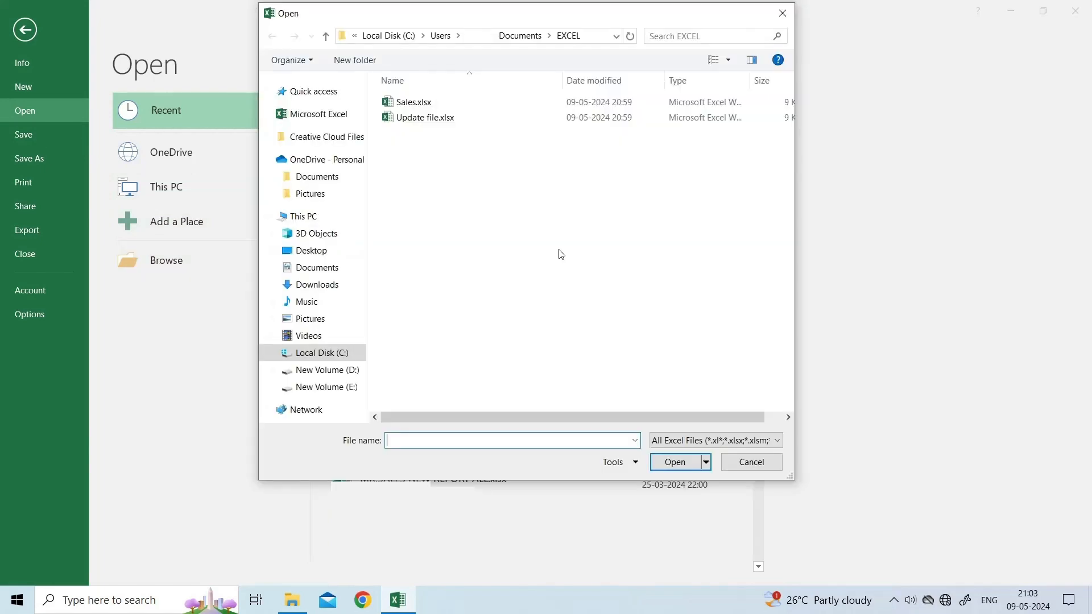
Step: Select Update file.xlsx and show the Open button's dropdown with Open and Repair
click(424, 117)
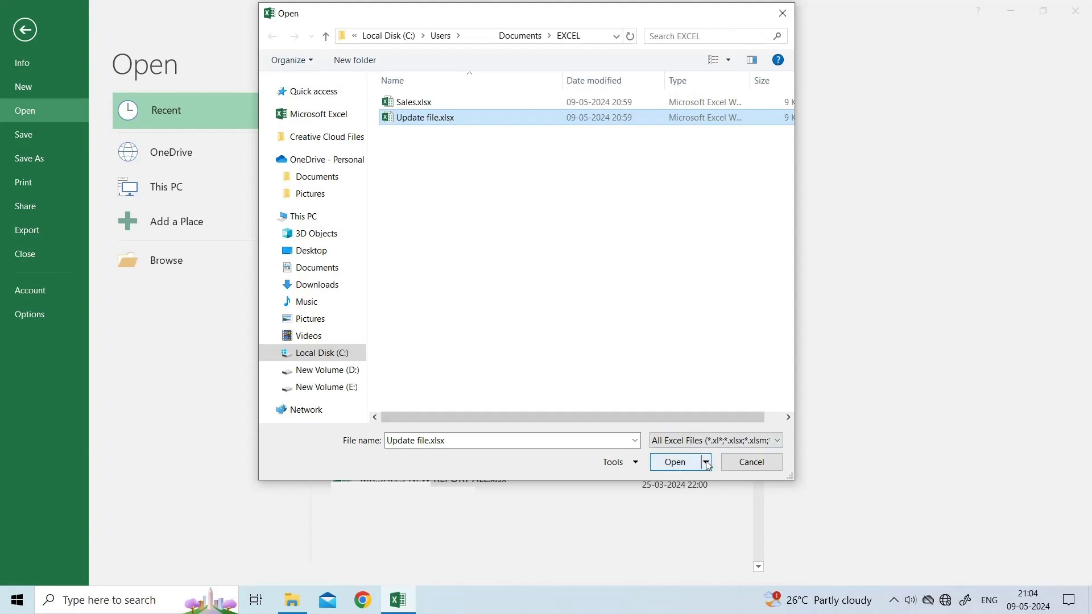
click(705, 461)
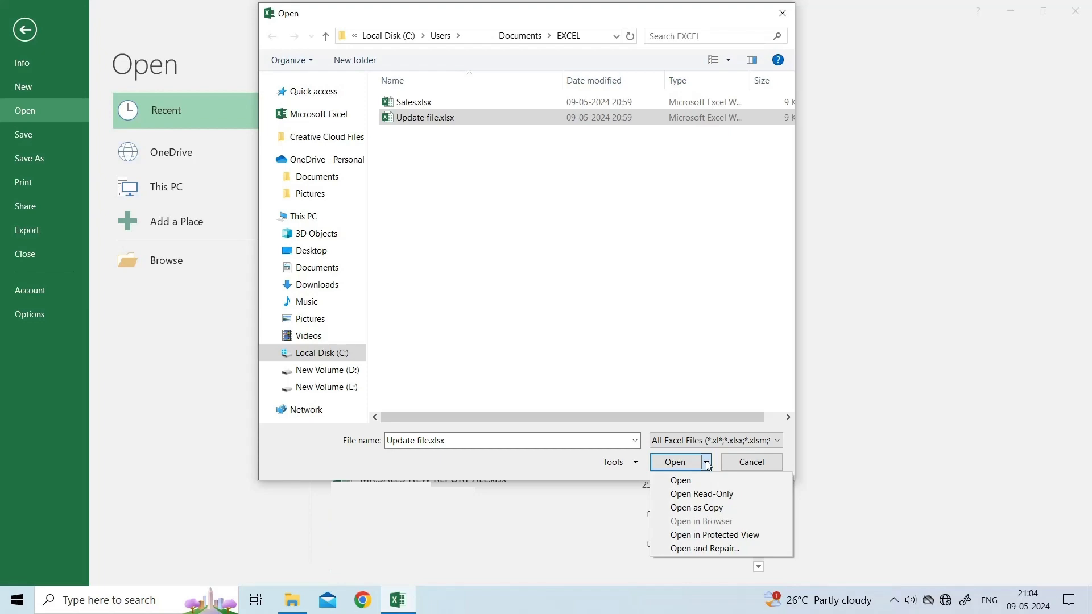
mouse_move(707, 467)
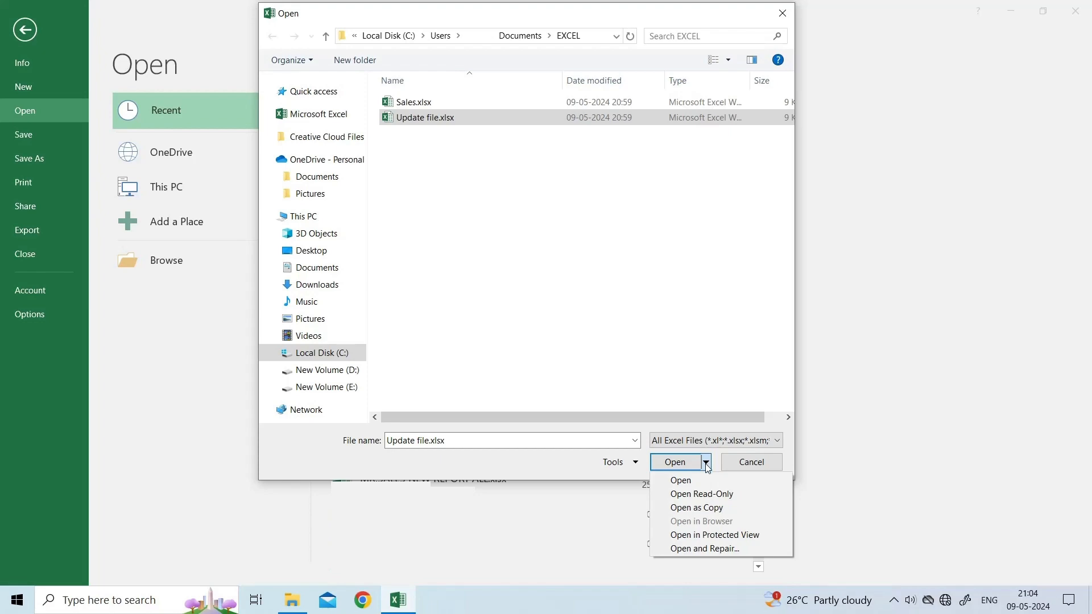